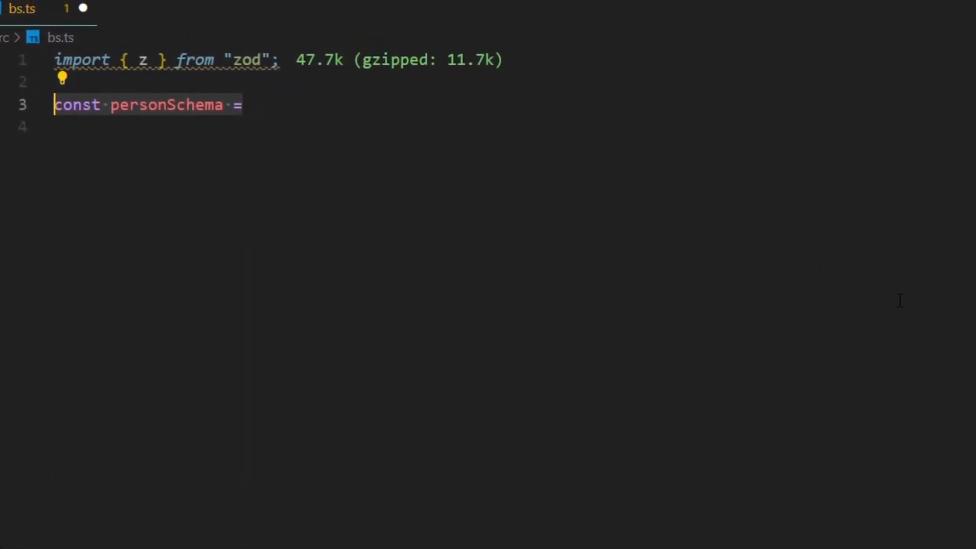
{"action": "type", "text": "z.object({"}
{"action": "type", "text": "name:"}
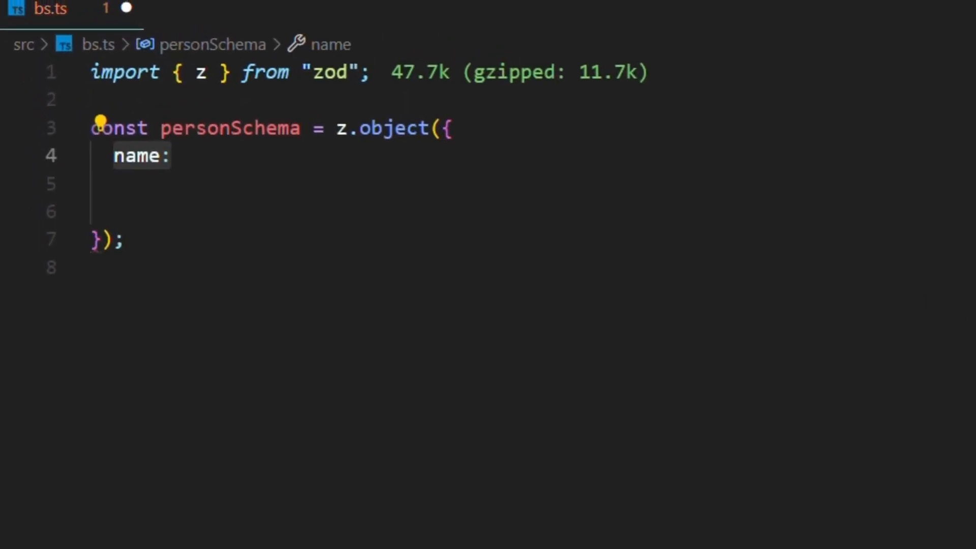
{"action": "type", "text": "z.string(),"}
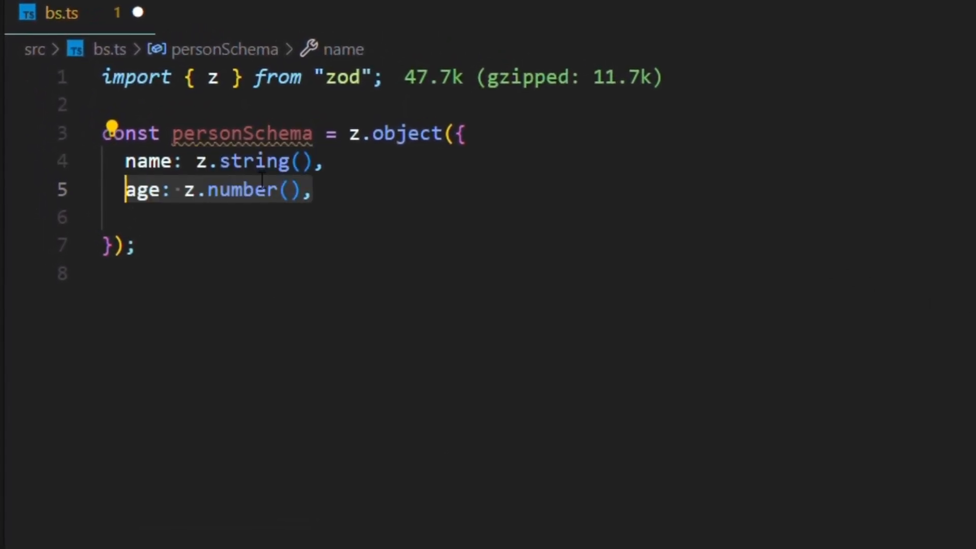
{"action": "type", "text": "occupation: z.string(),"}
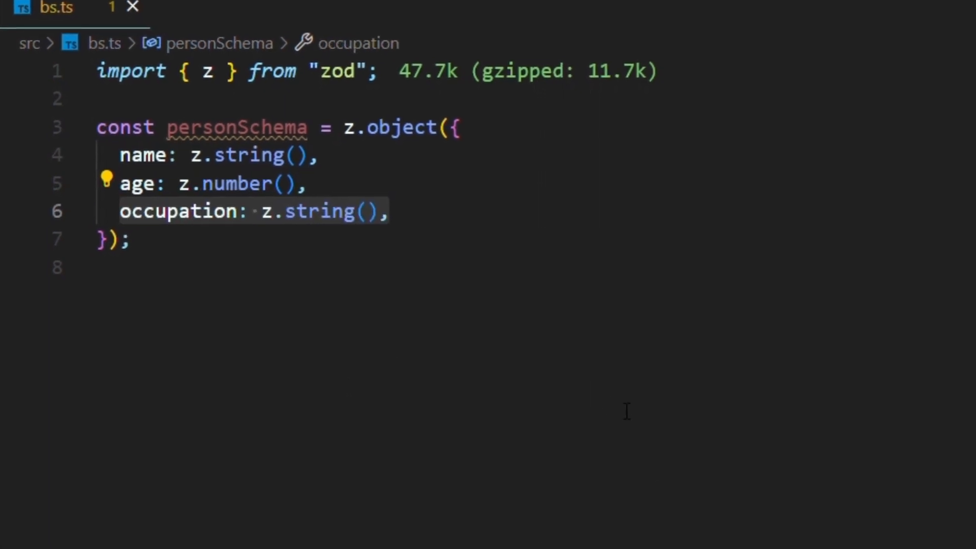